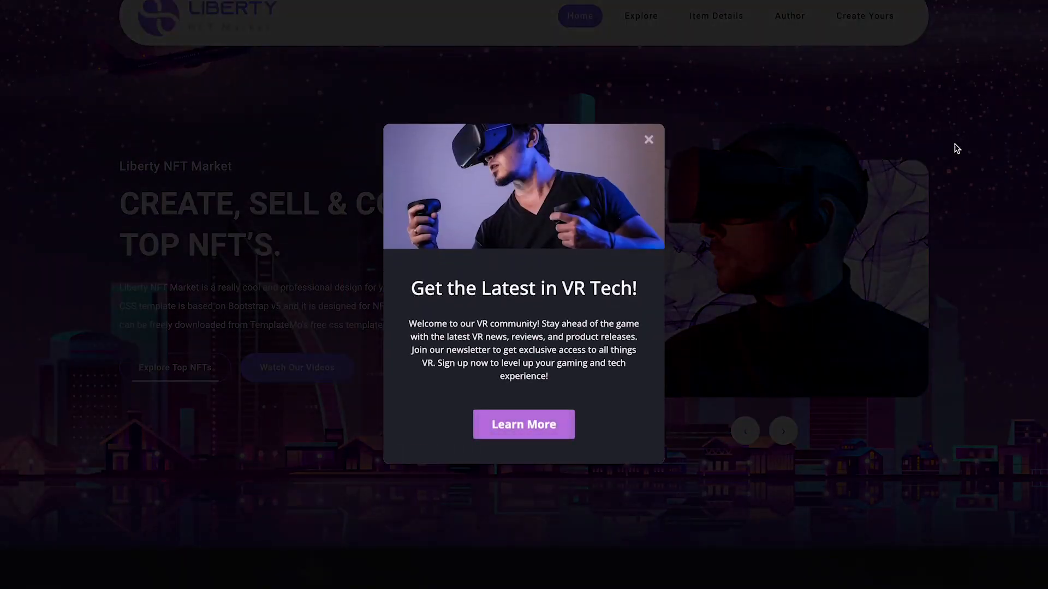
mouse_move(573, 376)
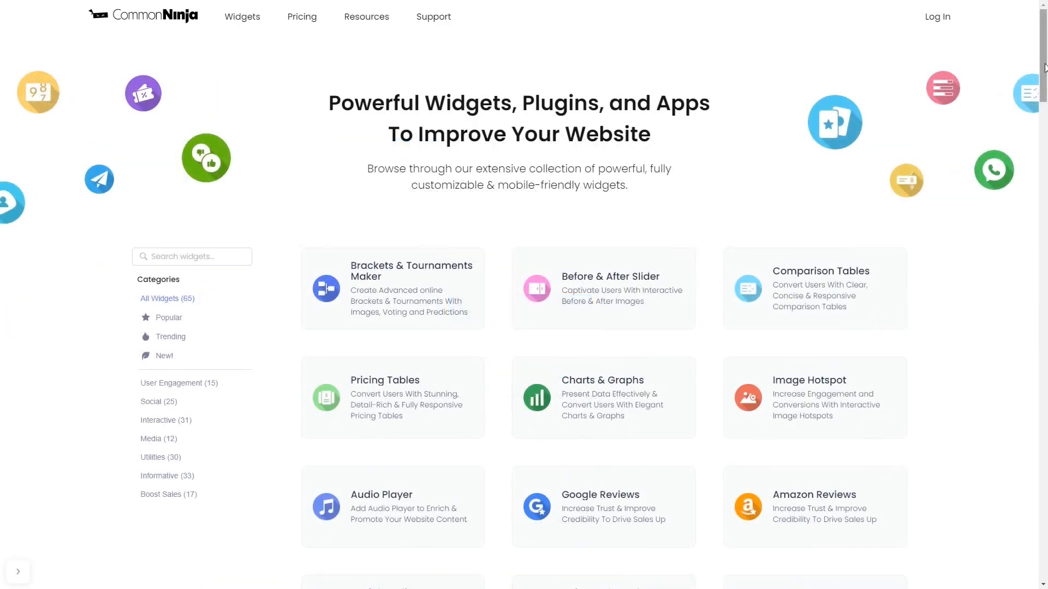
Locate Notification Popup in the widgets catalogue and start creating a new one.
scroll("down", 3)
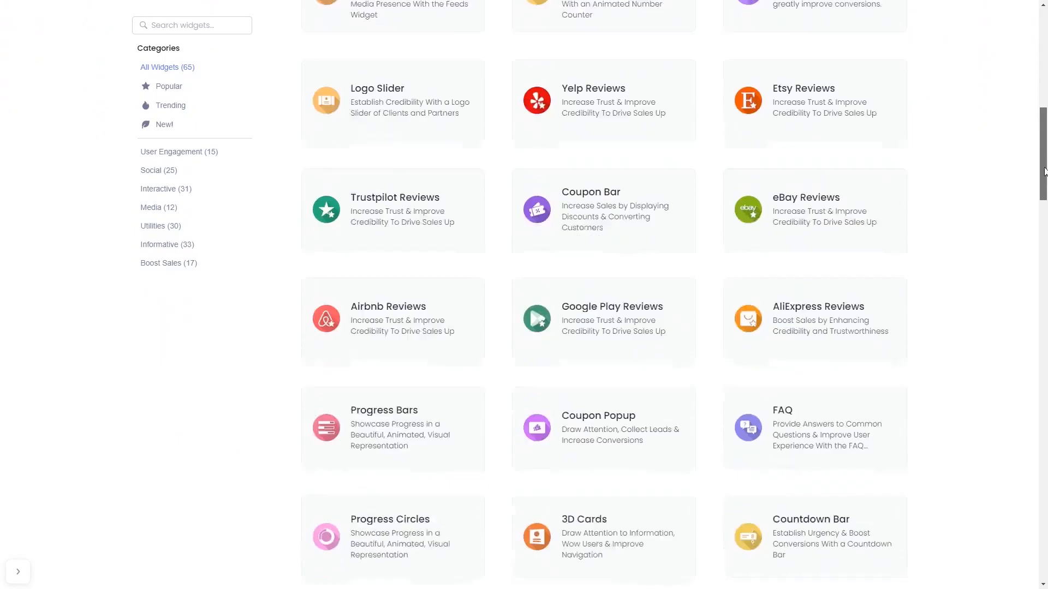
scroll("down", 3)
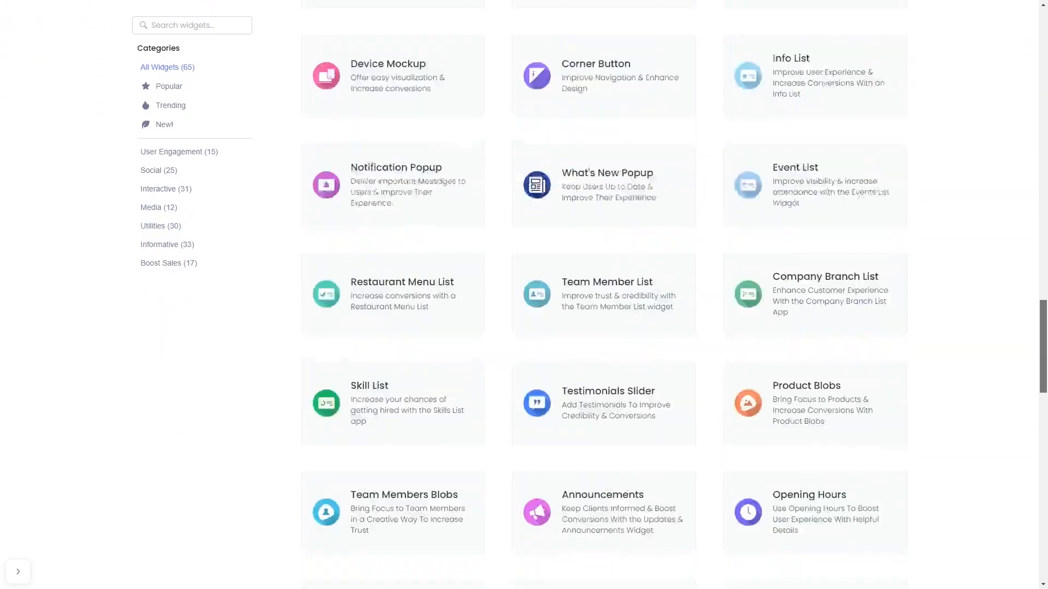
left_click(395, 183)
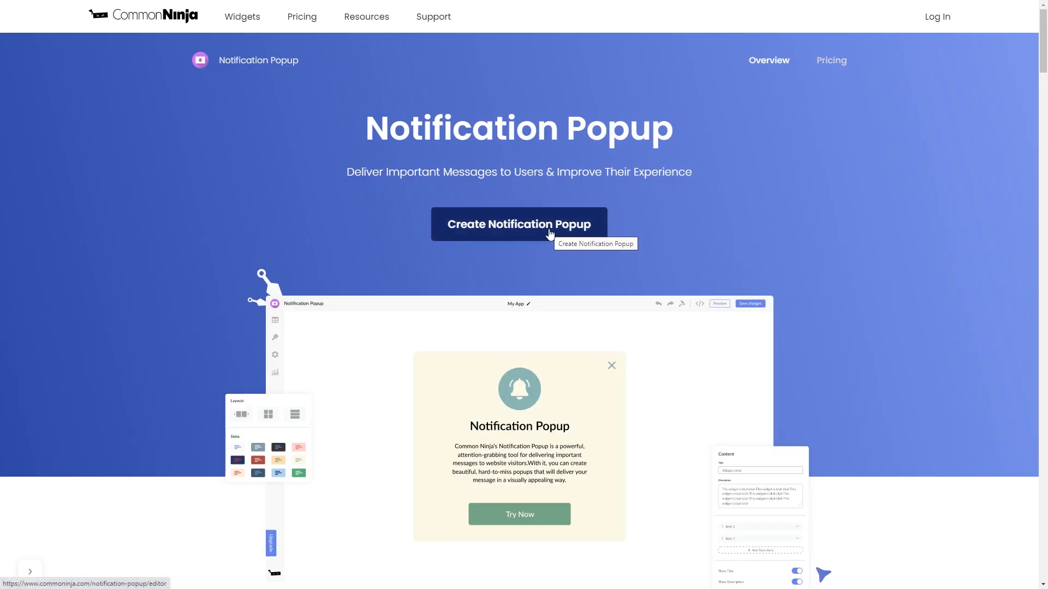
left_click(548, 232)
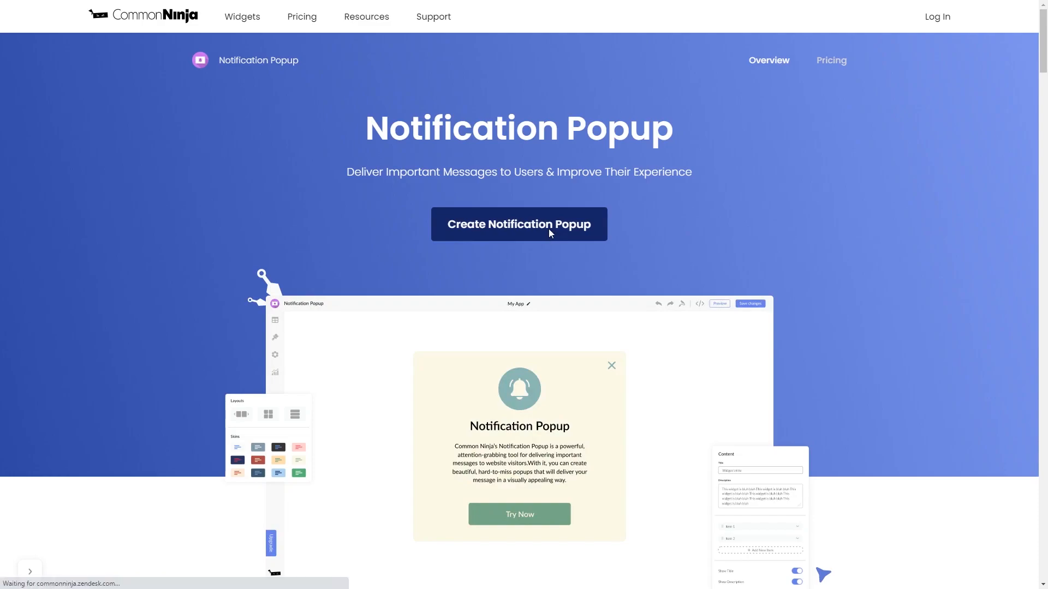
Set the Unsplash 'Brainstorming' laptop photo as the popup's cover image.
left_click(519, 225)
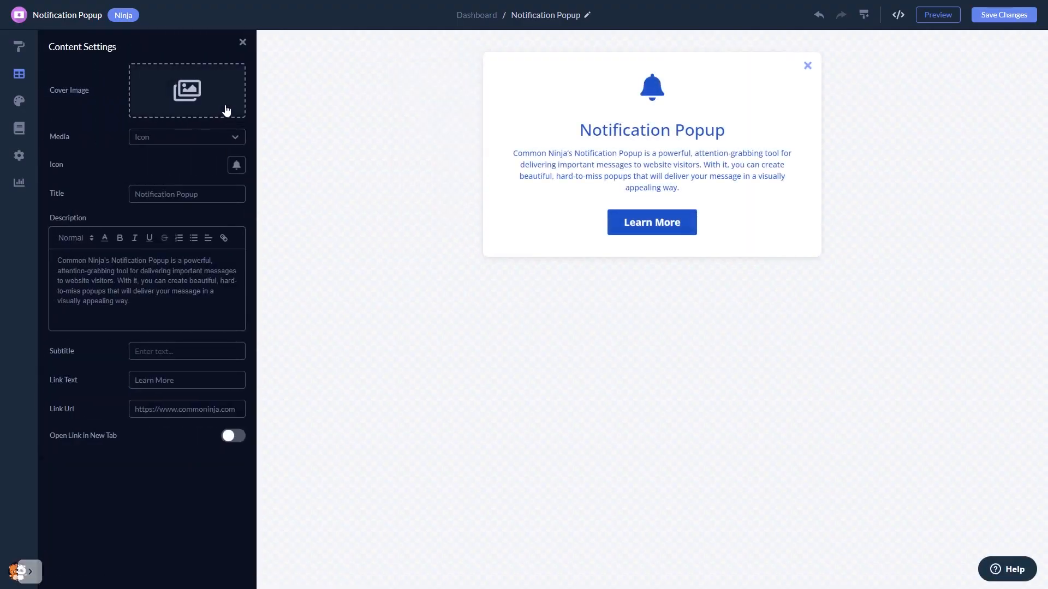
left_click(186, 90)
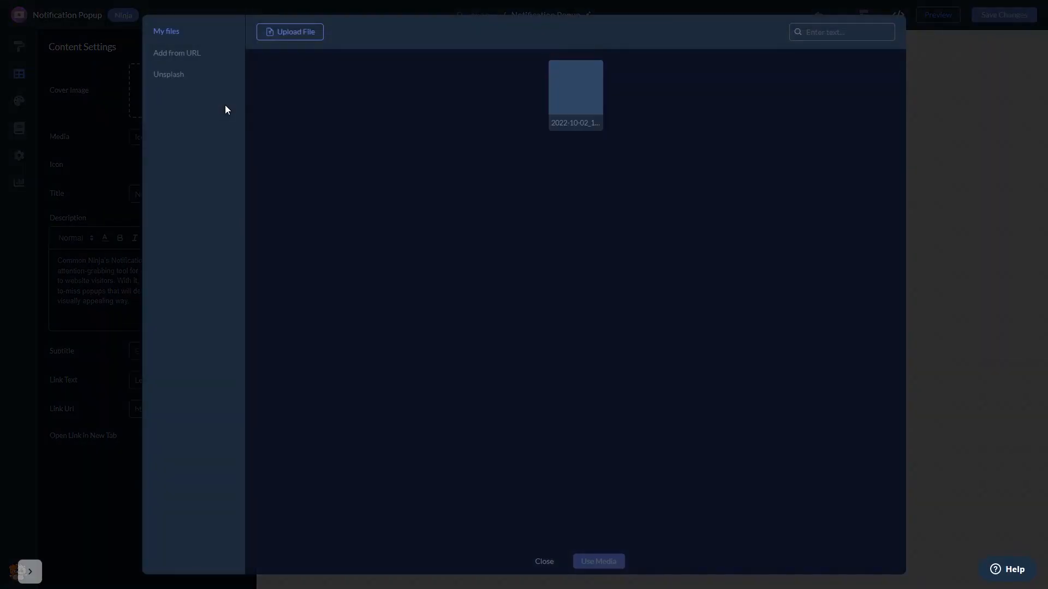
left_click(168, 74)
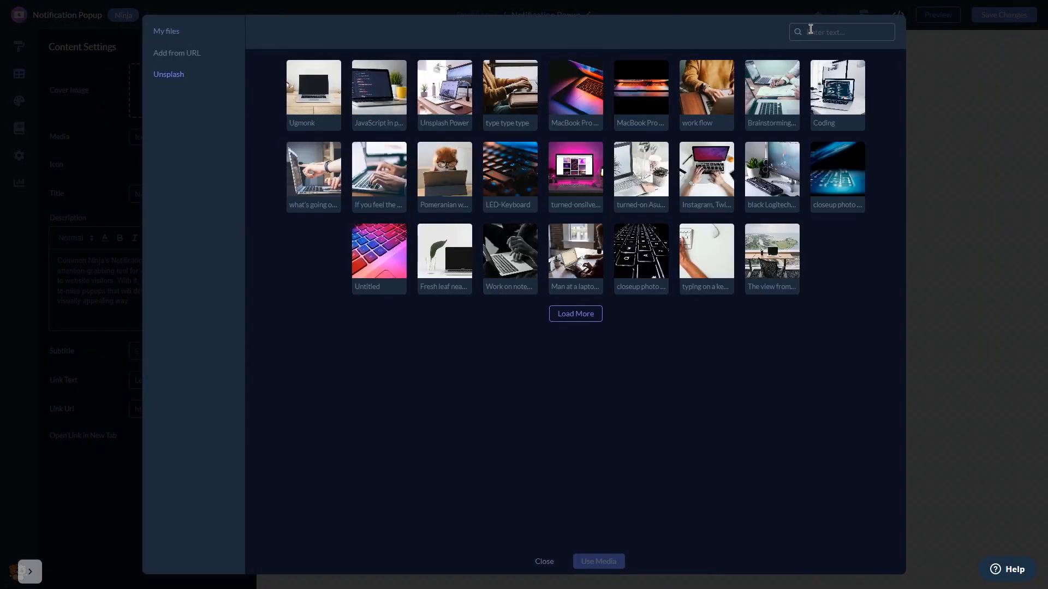
left_click(772, 87)
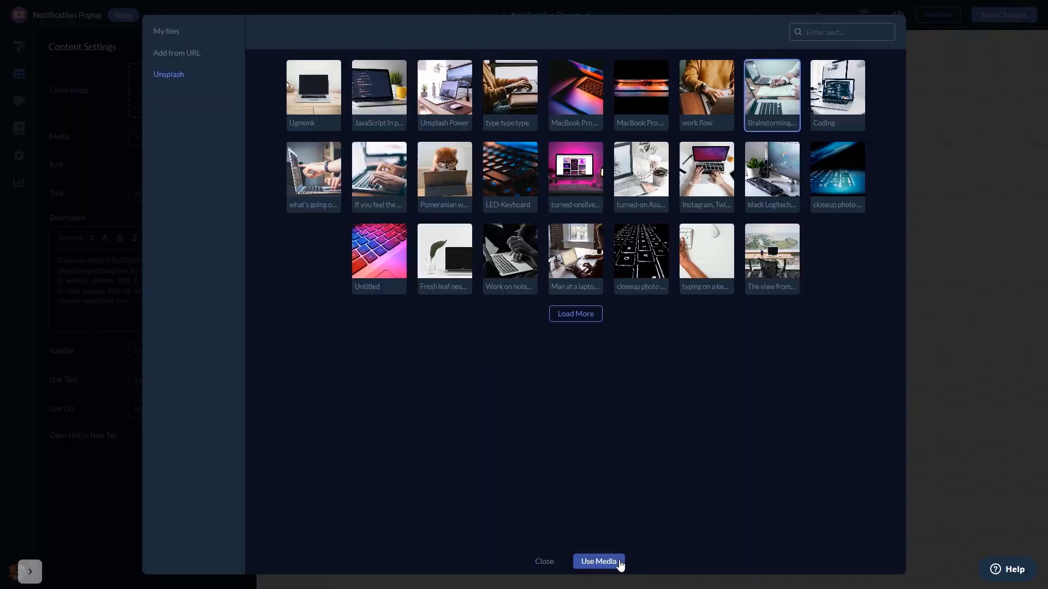
left_click(598, 561)
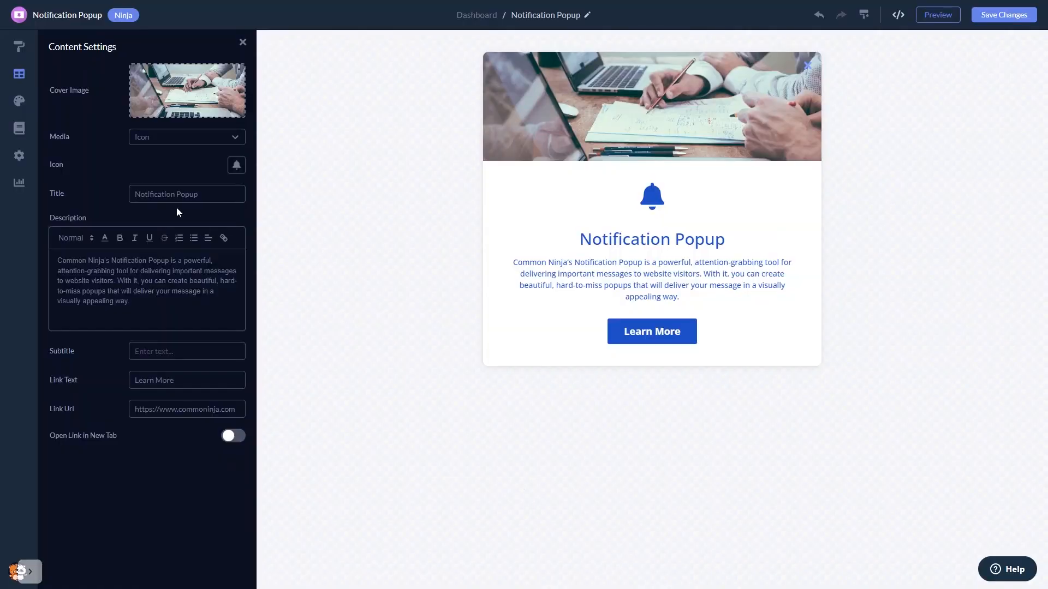
Choose the image-right layout and the dark teal skin after trying alternatives.
left_click(19, 49)
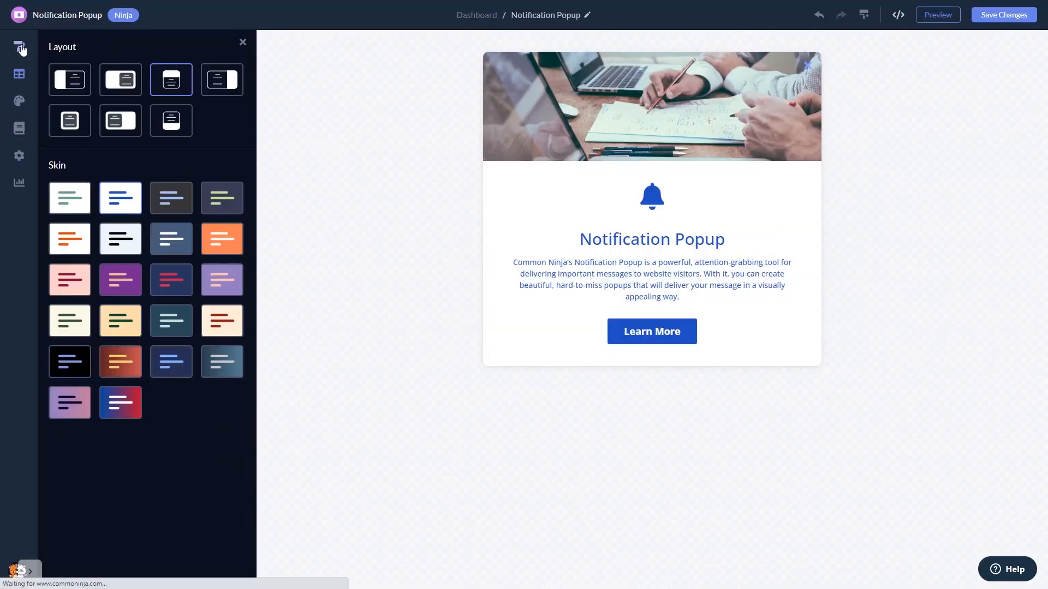
left_click(120, 80)
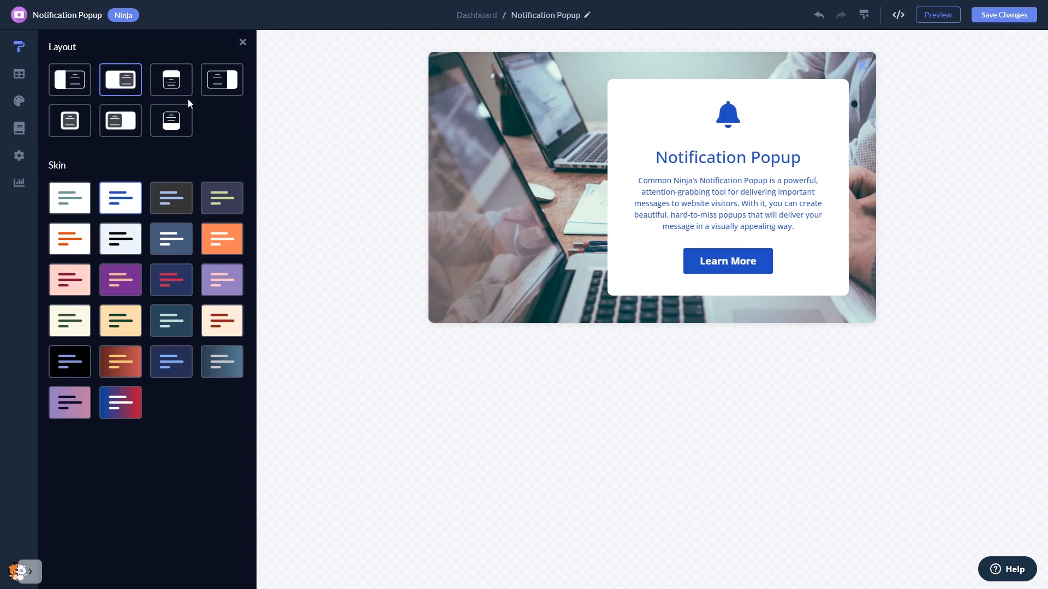
left_click(170, 120)
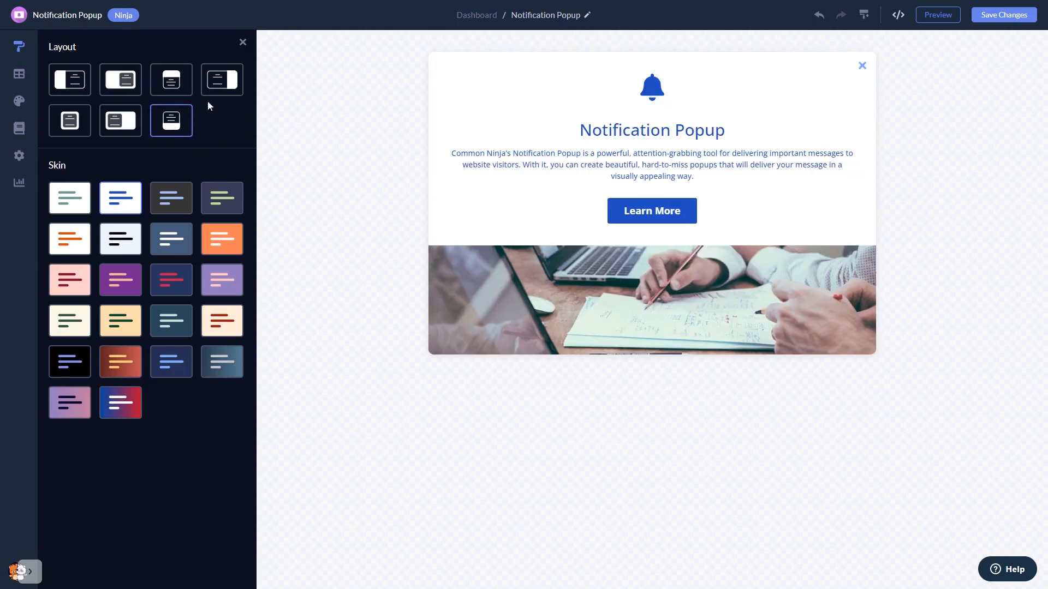
left_click(221, 80)
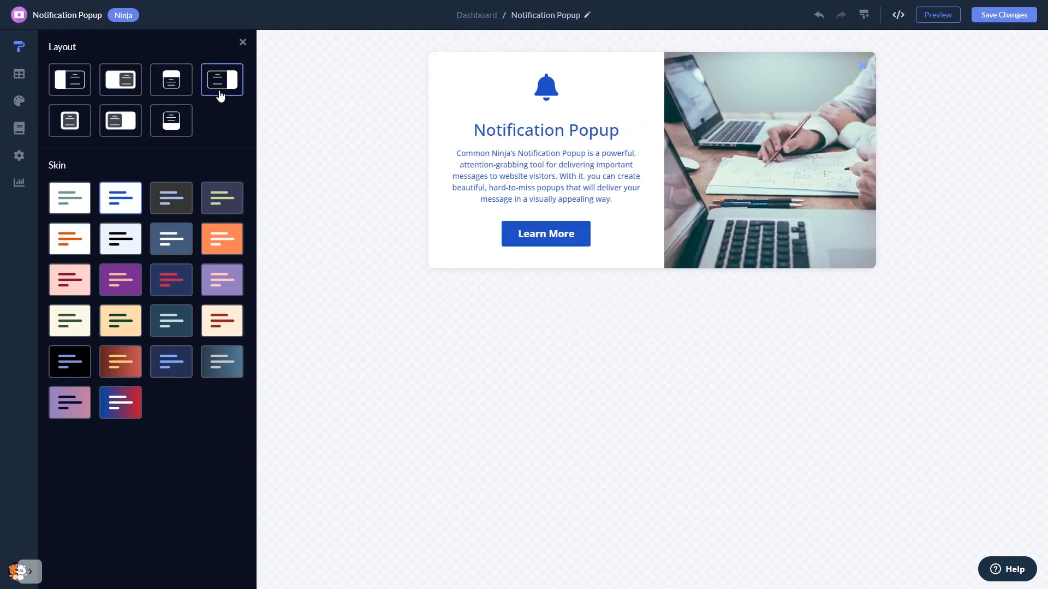
left_click(221, 239)
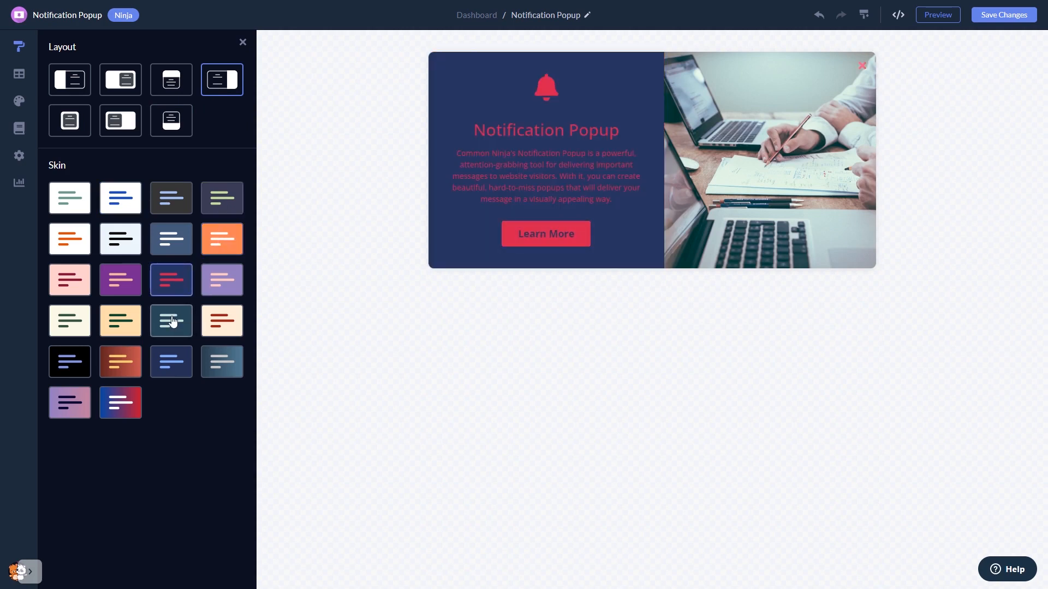
left_click(170, 320)
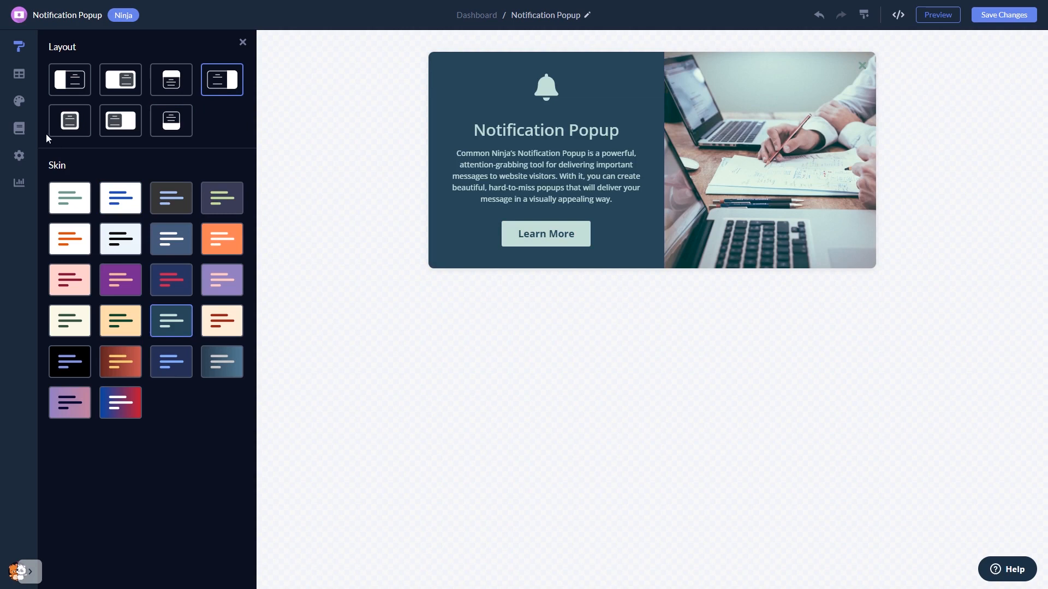
Add a second background colour for a gradient, then show the popup's visibility settings.
left_click(18, 100)
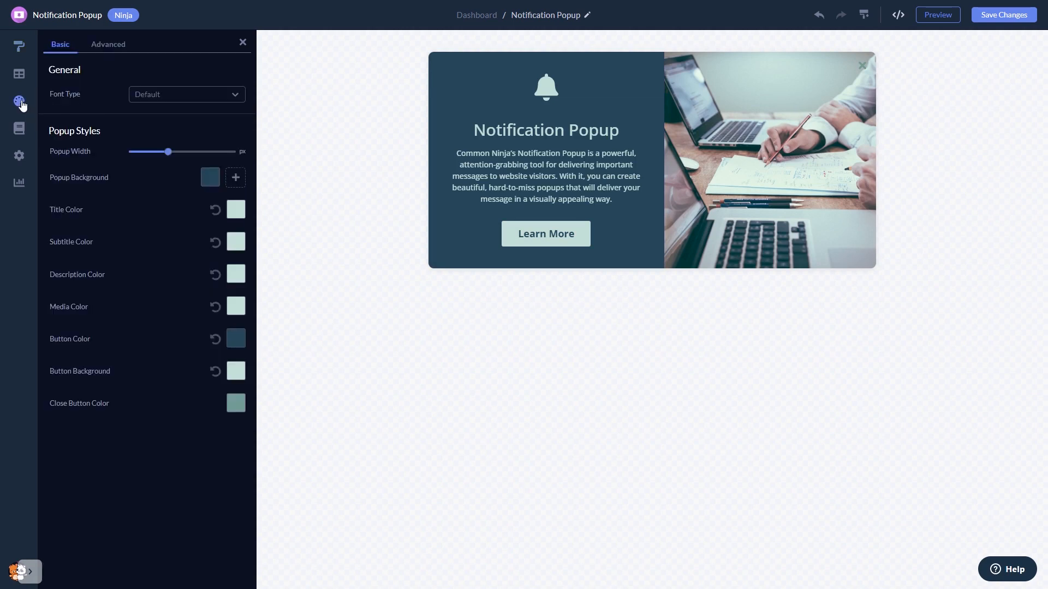
left_click(236, 177)
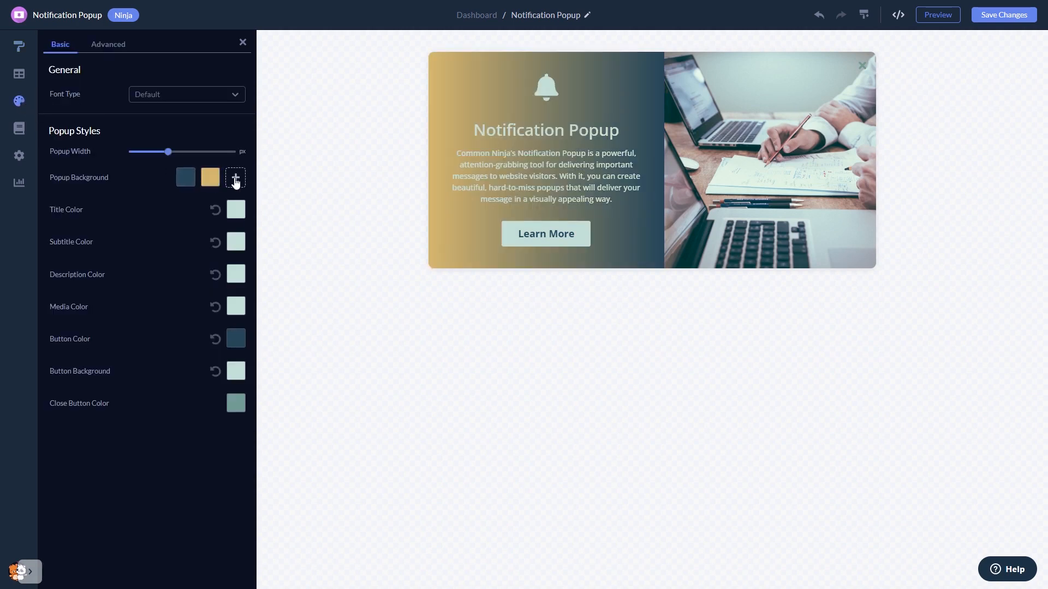
mouse_move(18, 128)
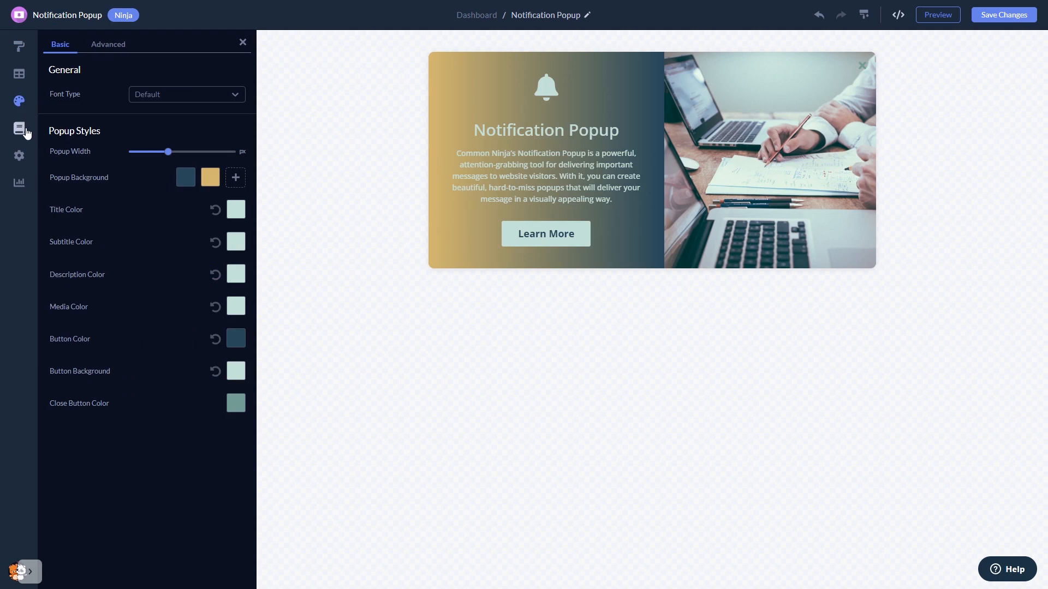
left_click(18, 128)
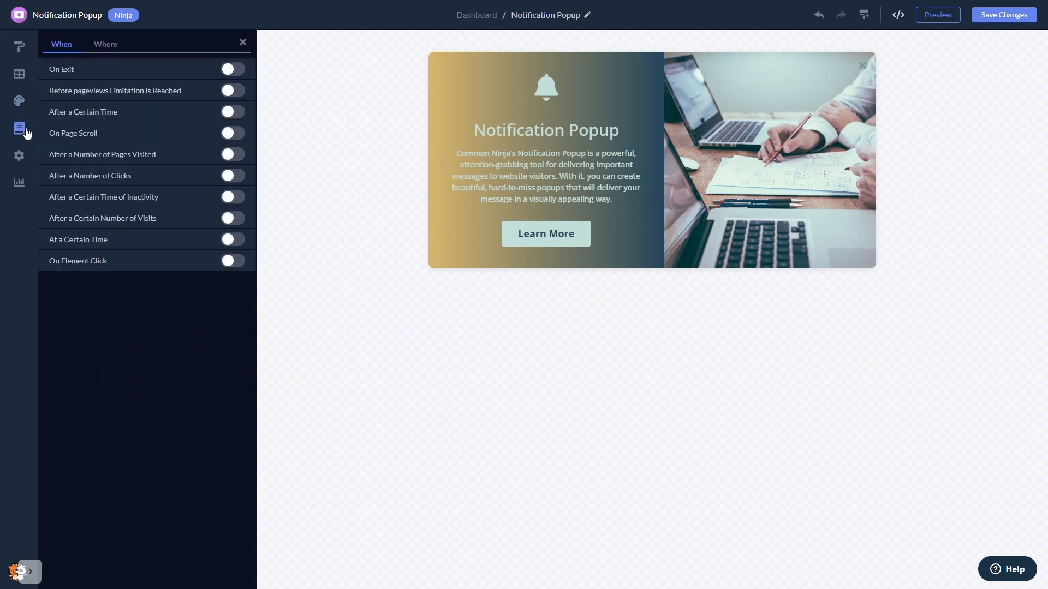
left_click(18, 156)
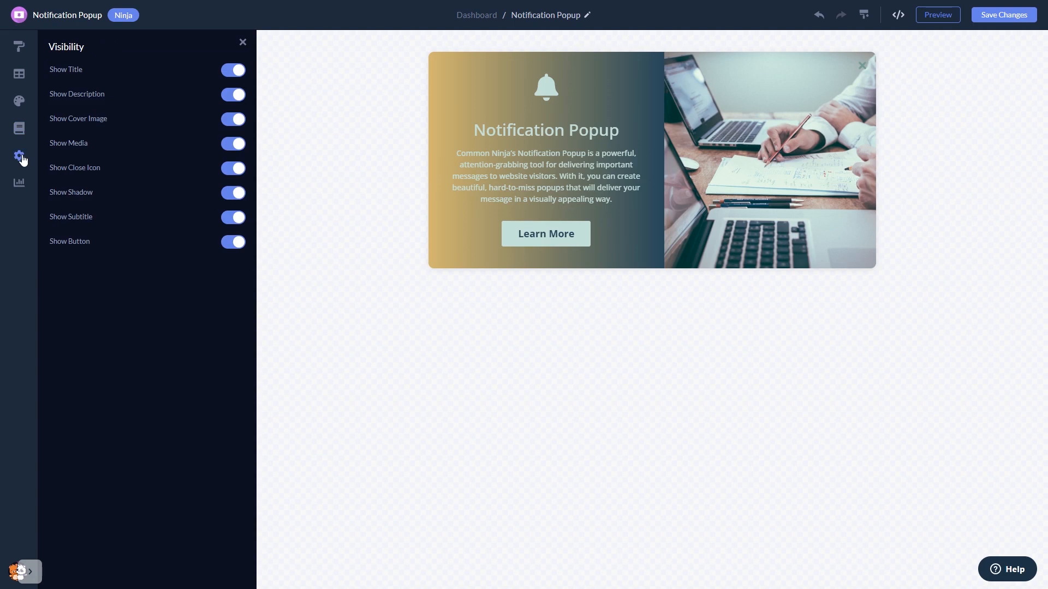
mouse_move(984, 75)
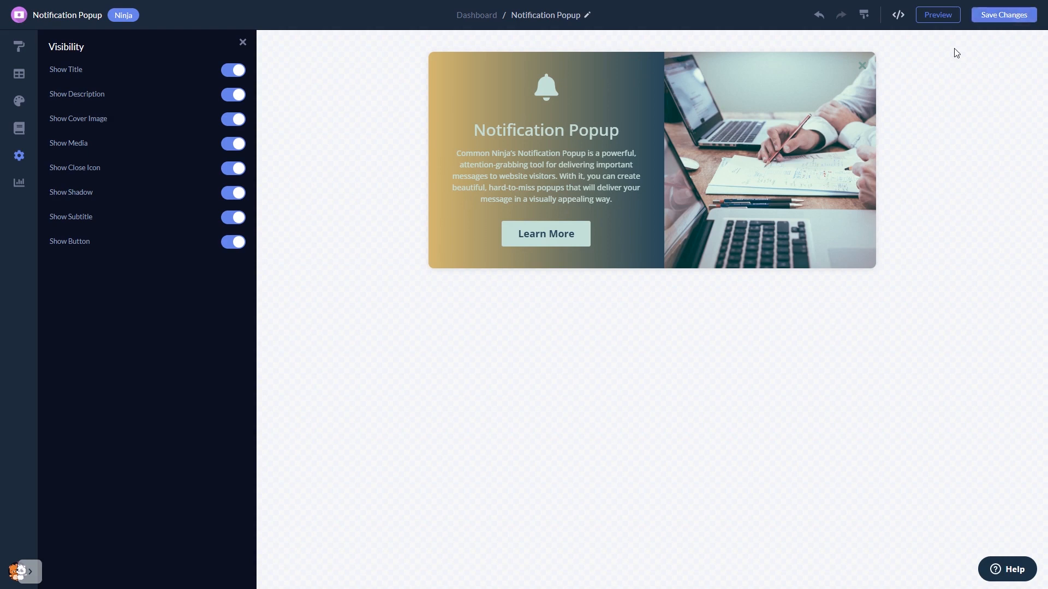
mouse_move(488, 26)
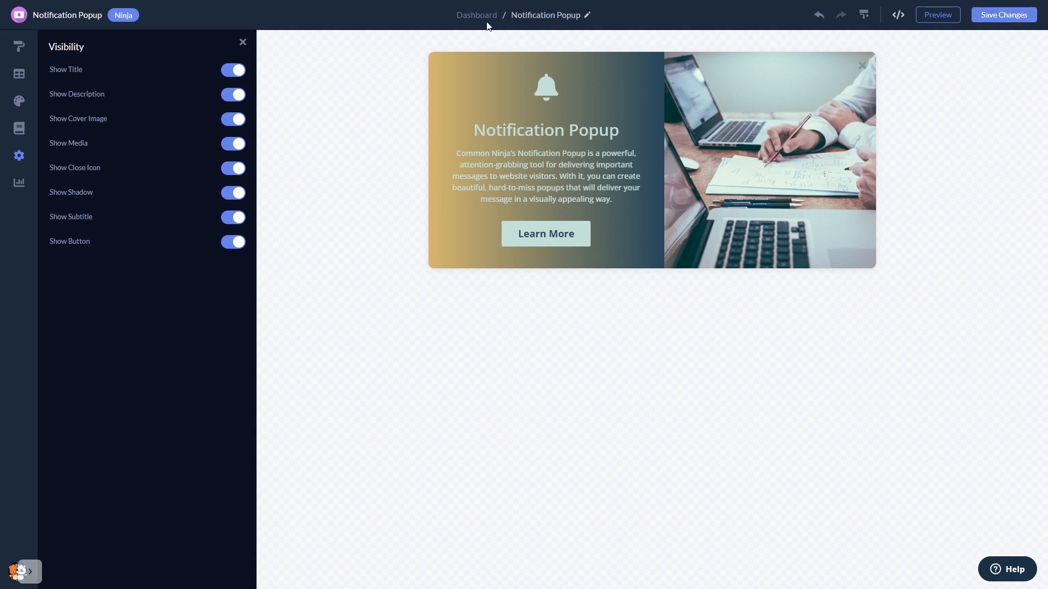
mouse_move(485, 18)
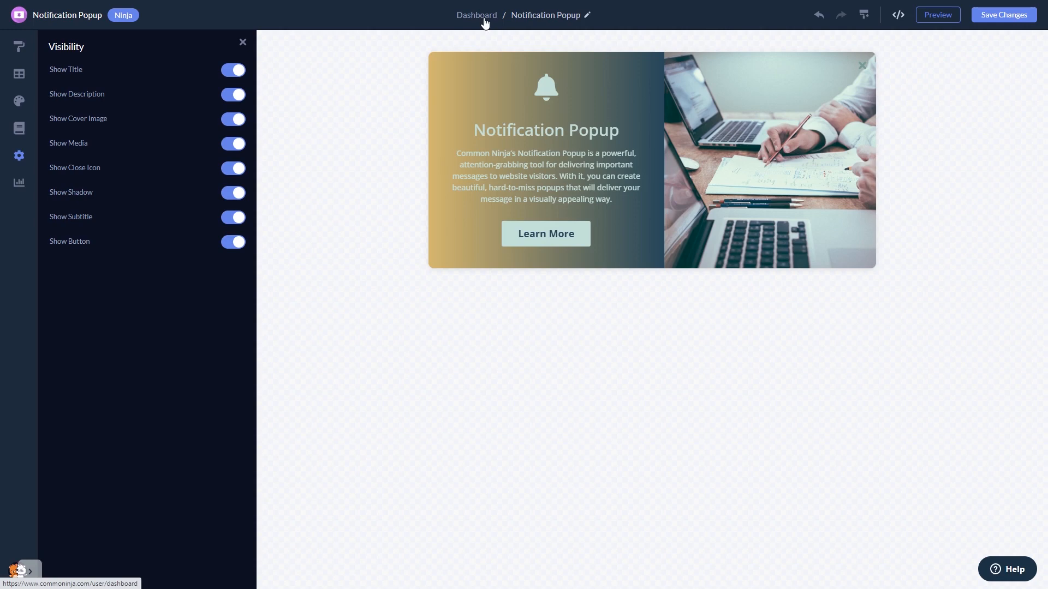
From the dashboard, get the widget's installation code via Add to site and dismiss it.
left_click(476, 15)
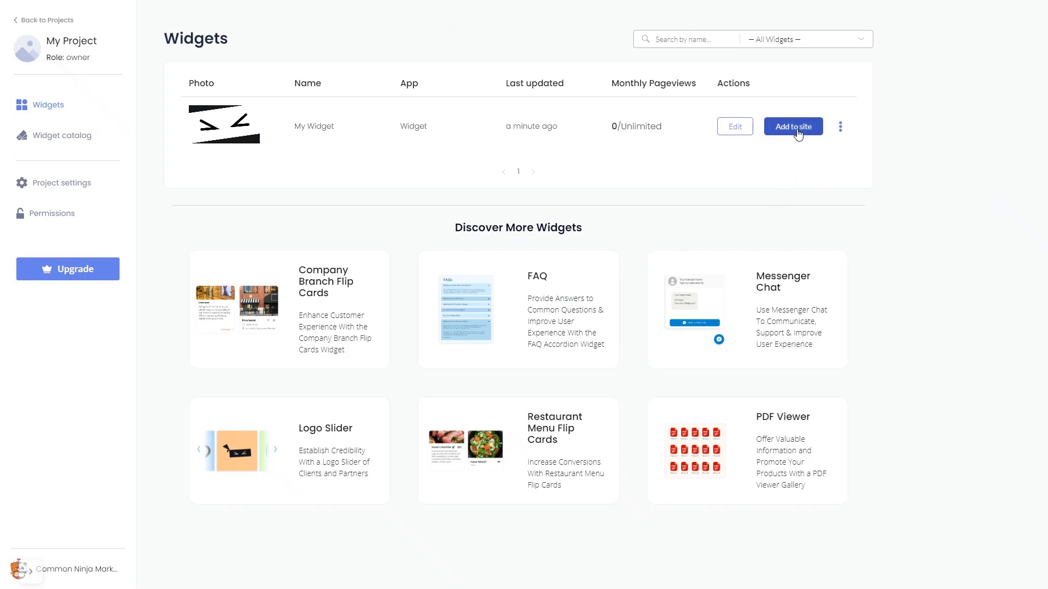
left_click(792, 127)
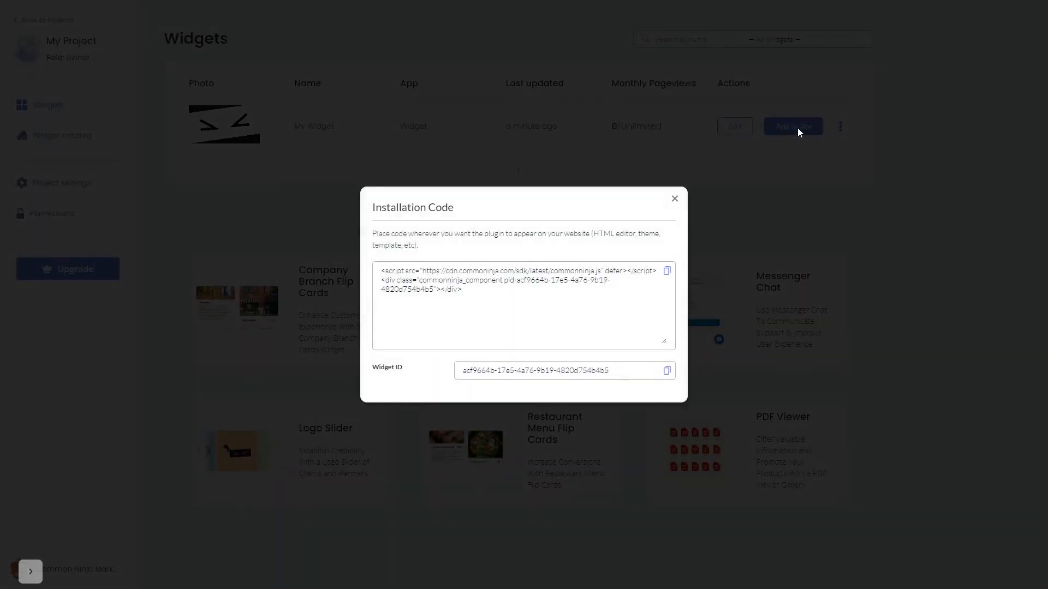
mouse_move(754, 205)
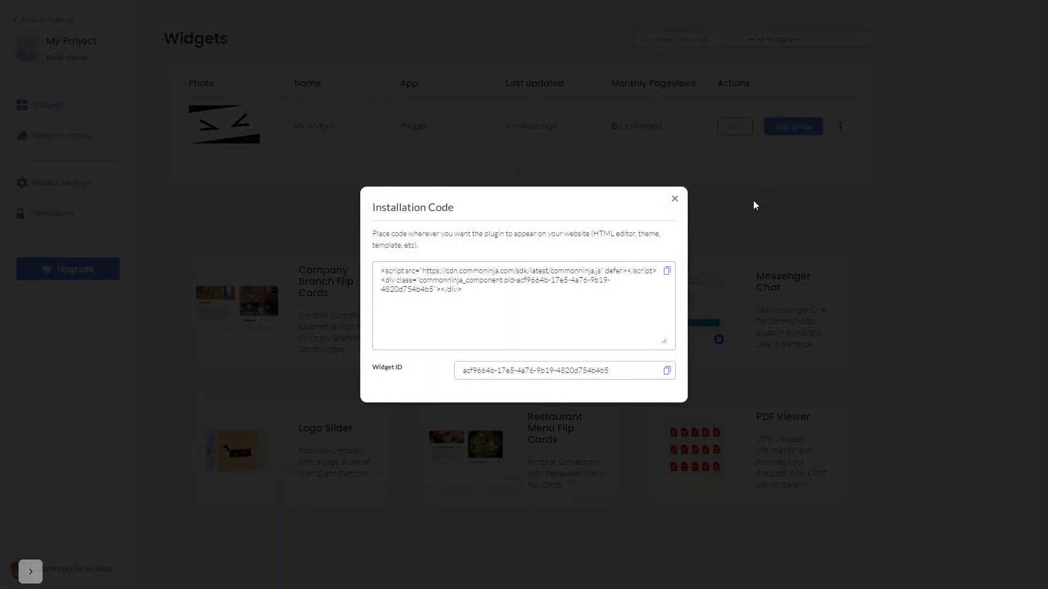
mouse_move(666, 271)
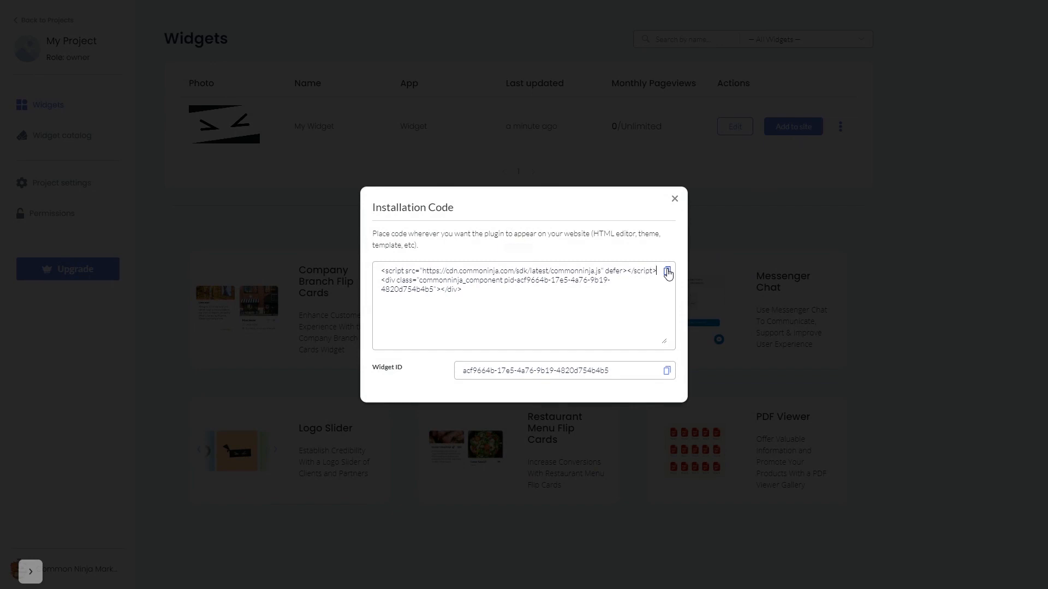
mouse_move(676, 199)
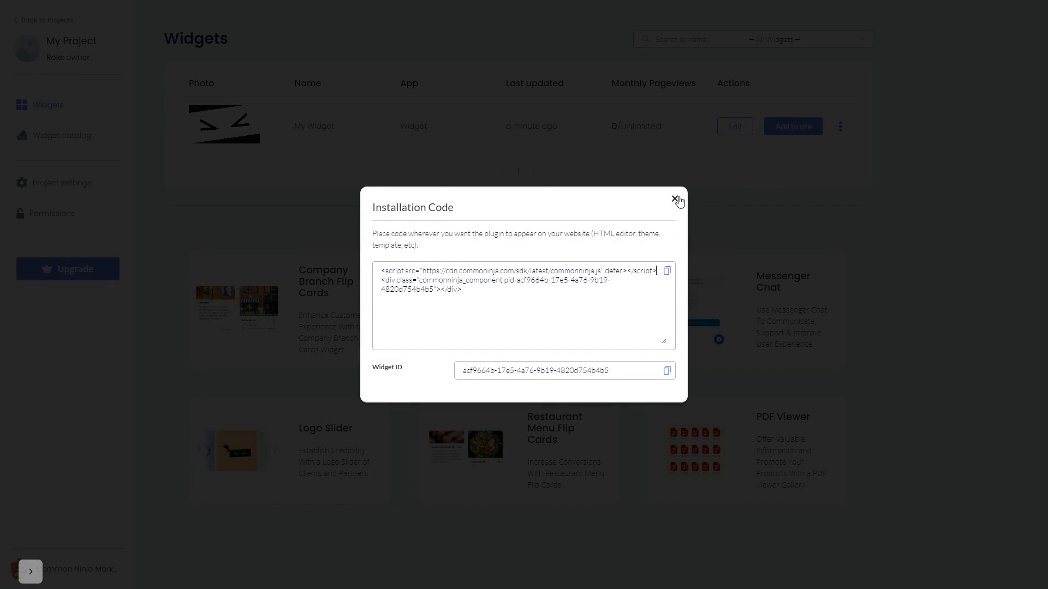
left_click(672, 199)
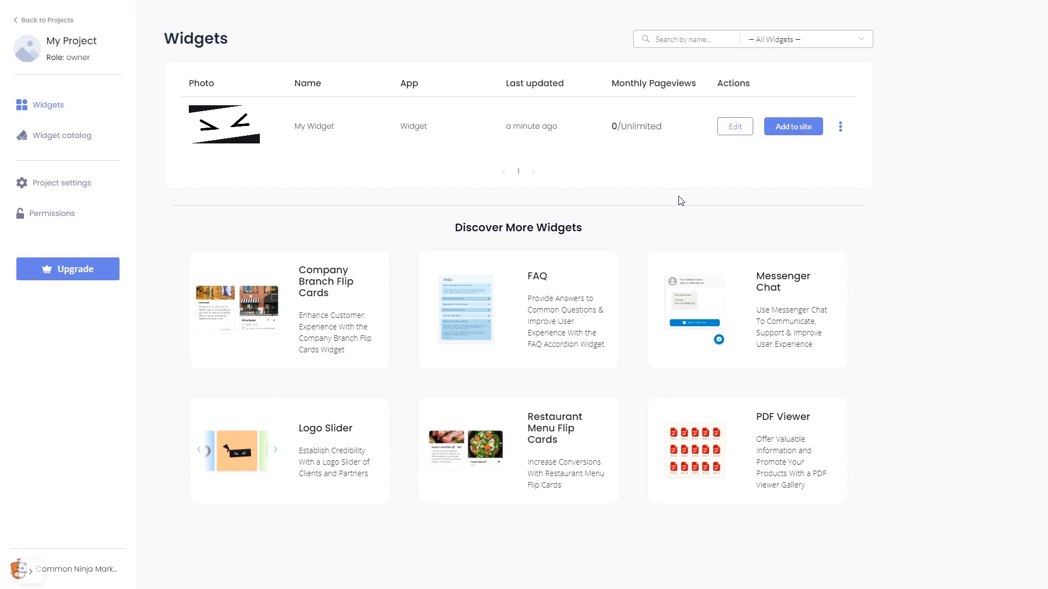
In the Carrd editor, select the container below the hero and list addable elements.
left_click(735, 127)
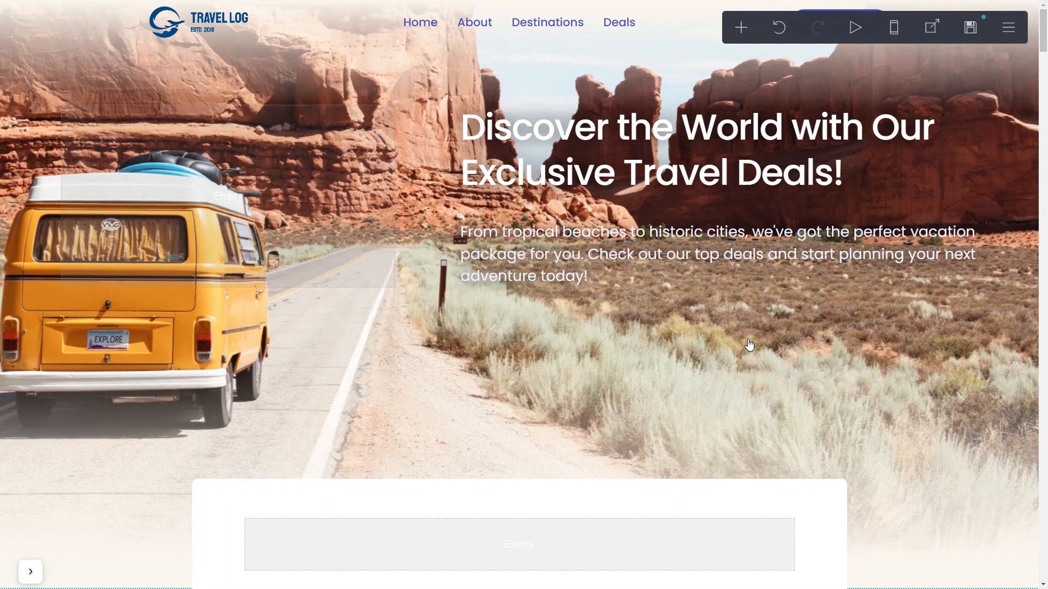
left_click(518, 544)
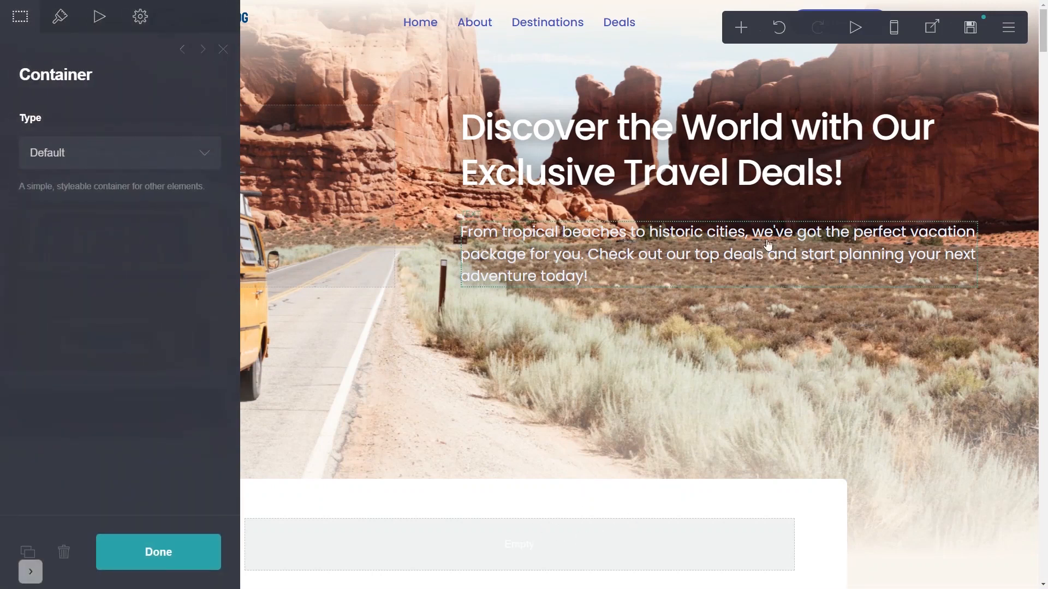
left_click(743, 26)
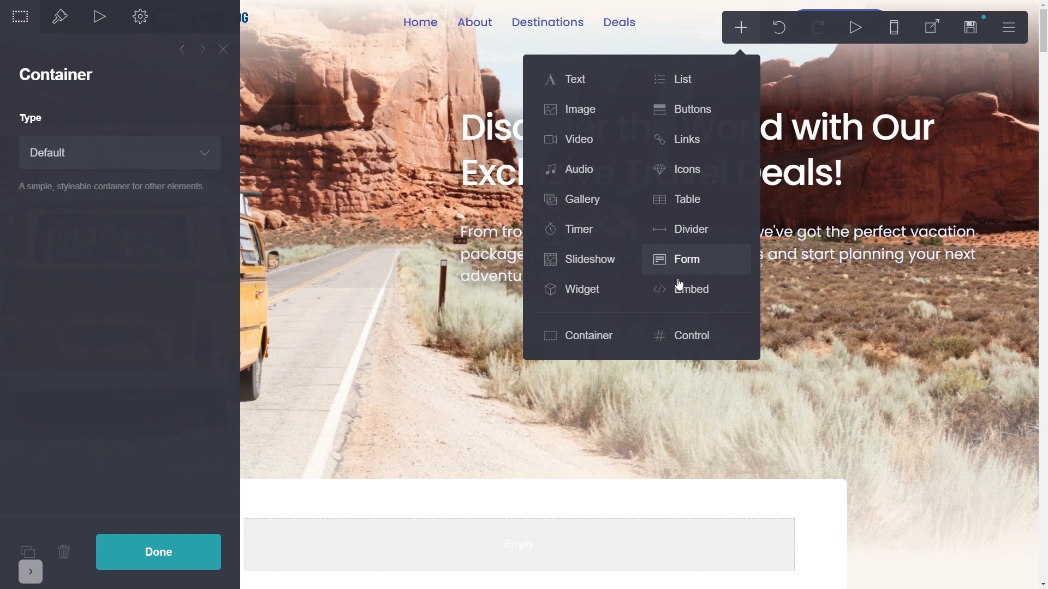
Add an Embed element containing the Common Ninja script code and confirm with Done.
left_click(690, 289)
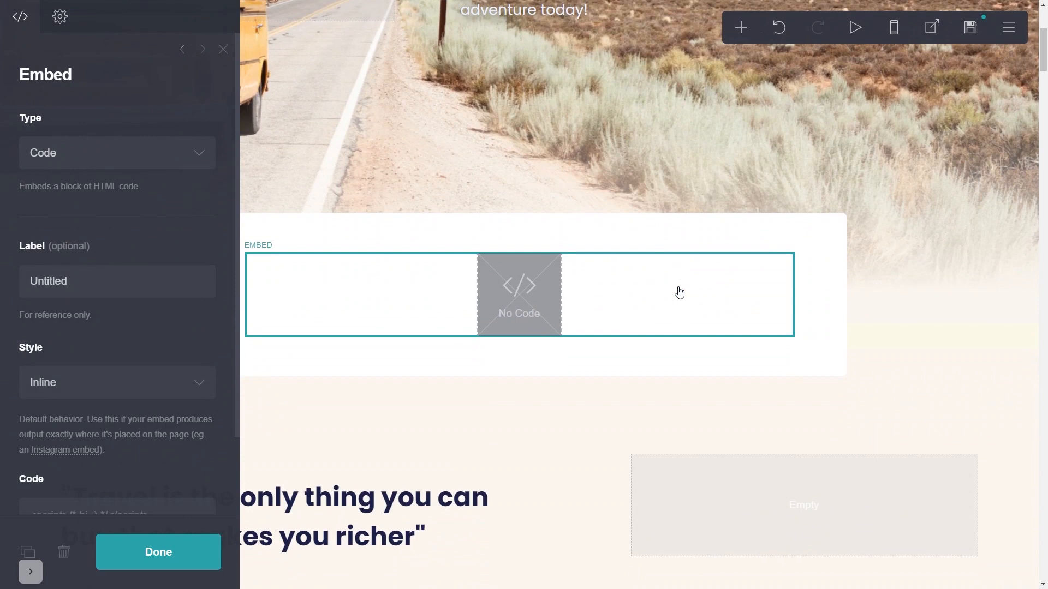
mouse_move(546, 341)
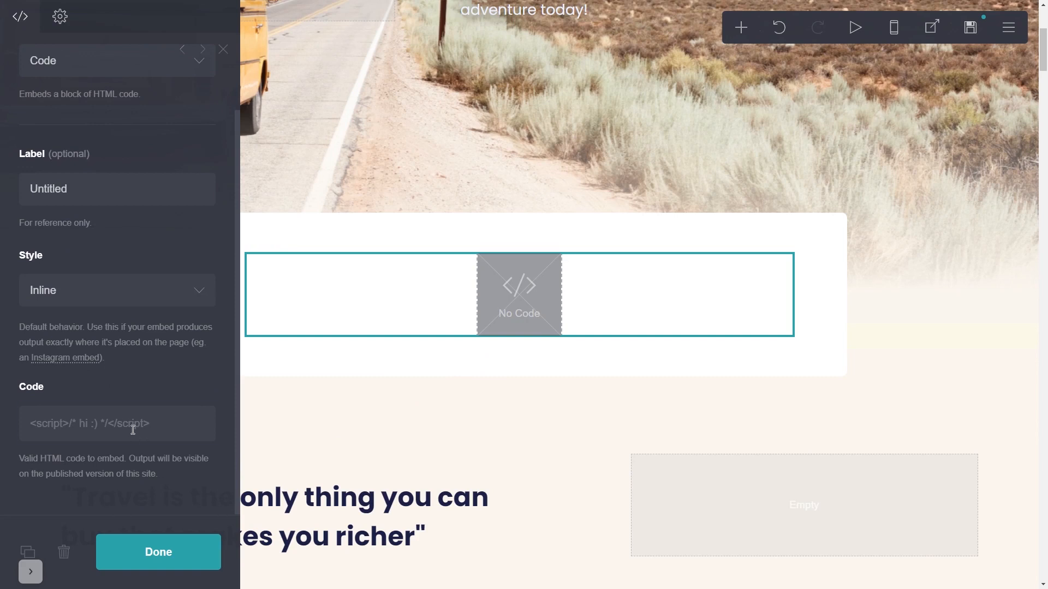
type("<script src=\"https://cdn.commoninja.com/sdk/latest/commonninja.js\" defer></script> <div class=\"commonninja_component")
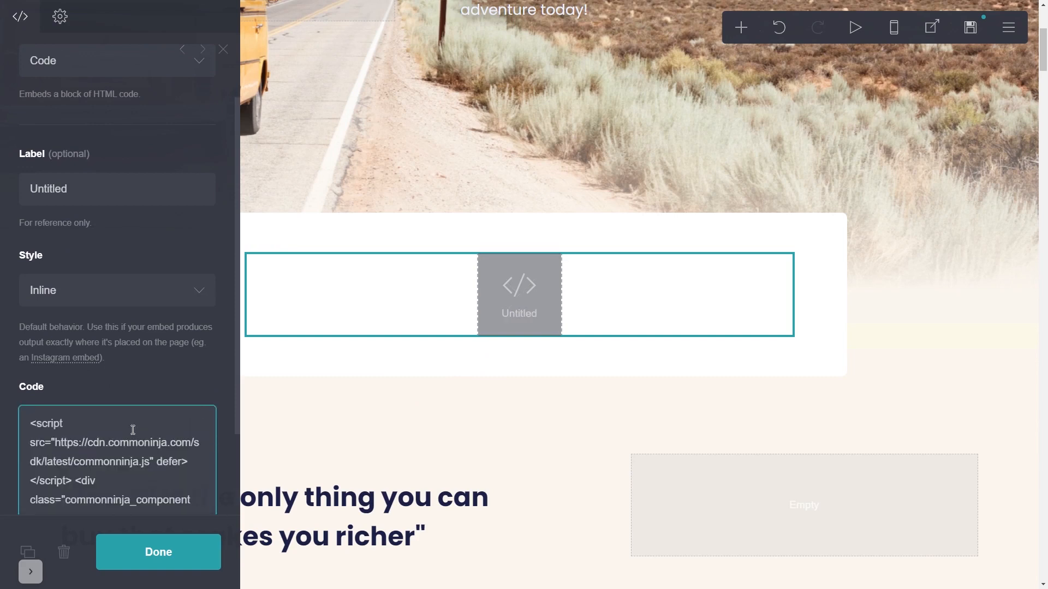
mouse_move(138, 553)
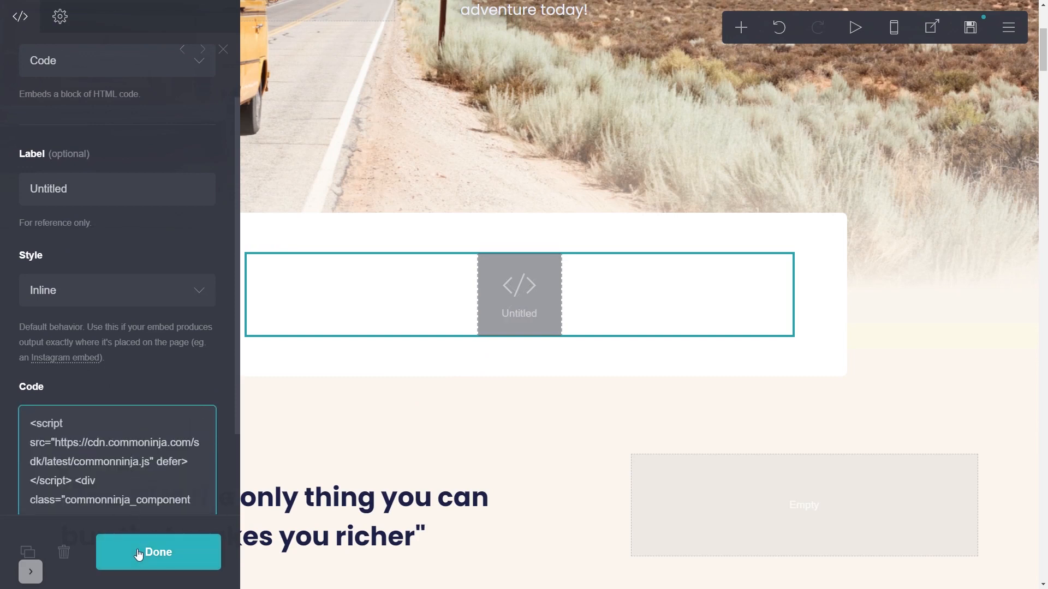
left_click(157, 552)
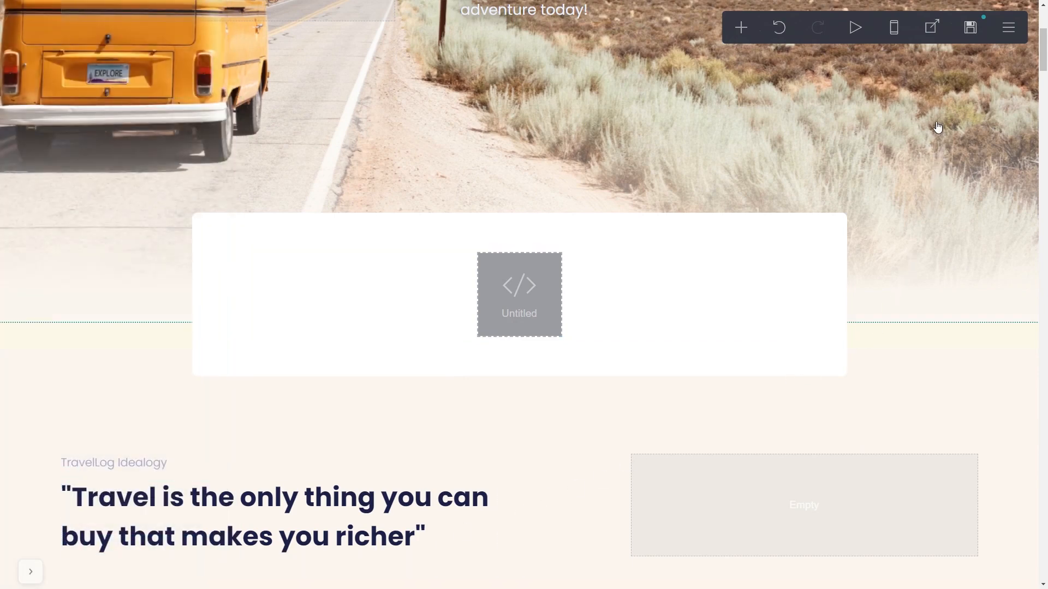
mouse_move(970, 27)
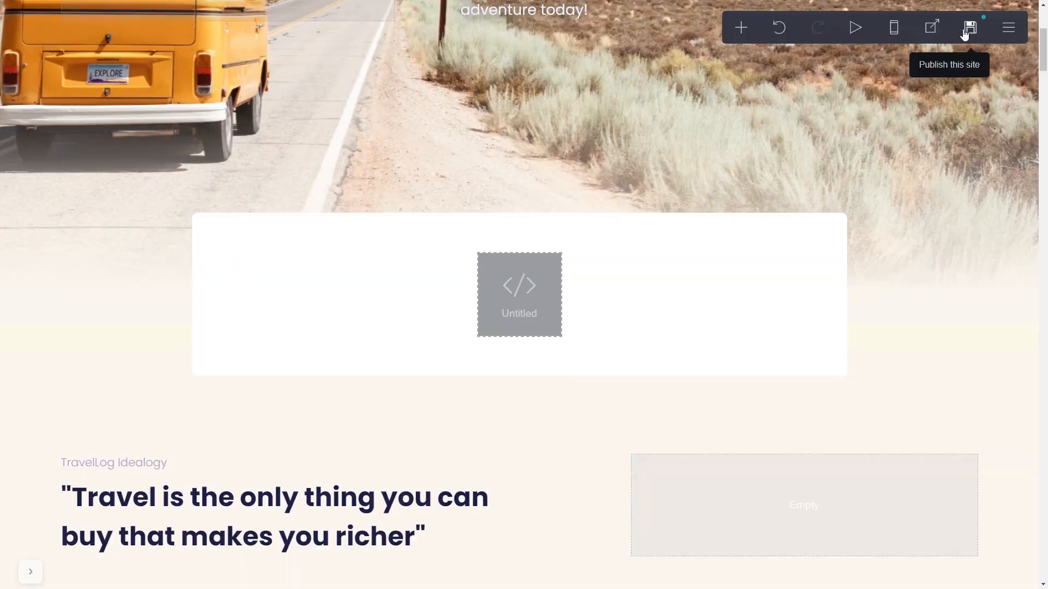